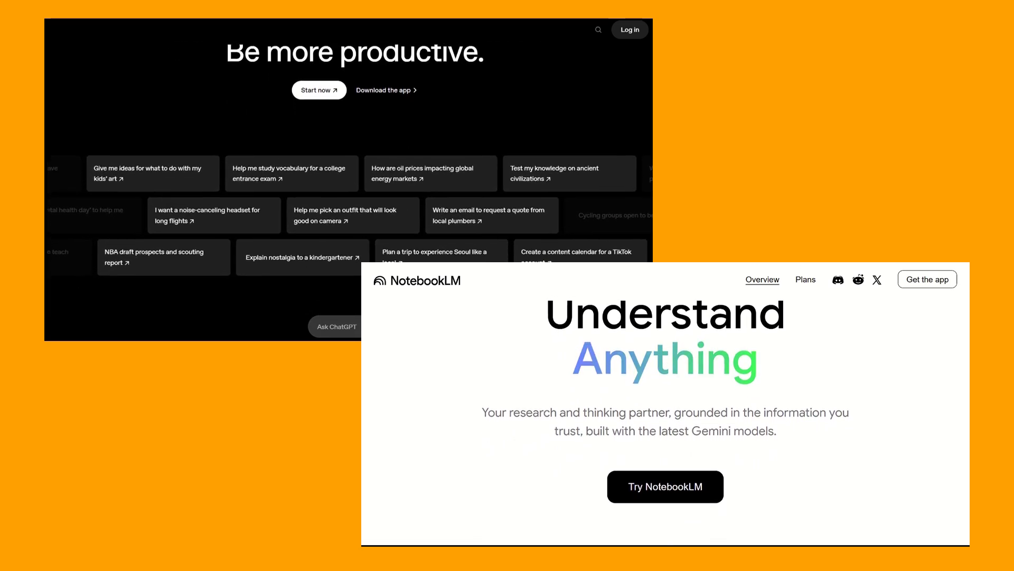
{"action": "scroll", "scroll_direction": "down", "scroll_amount": 3}
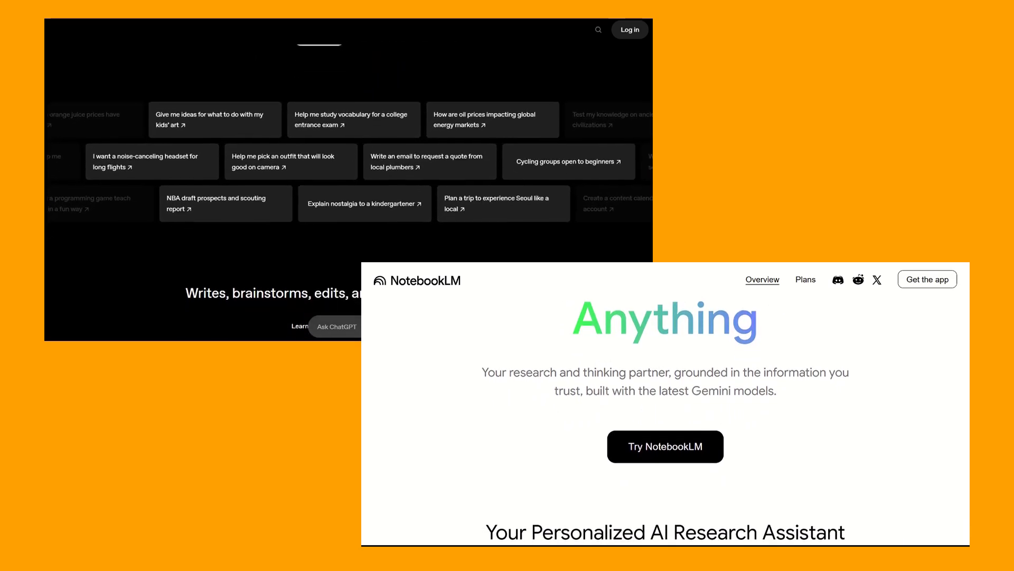
{"action": "scroll", "scroll_direction": "down", "scroll_amount": 3}
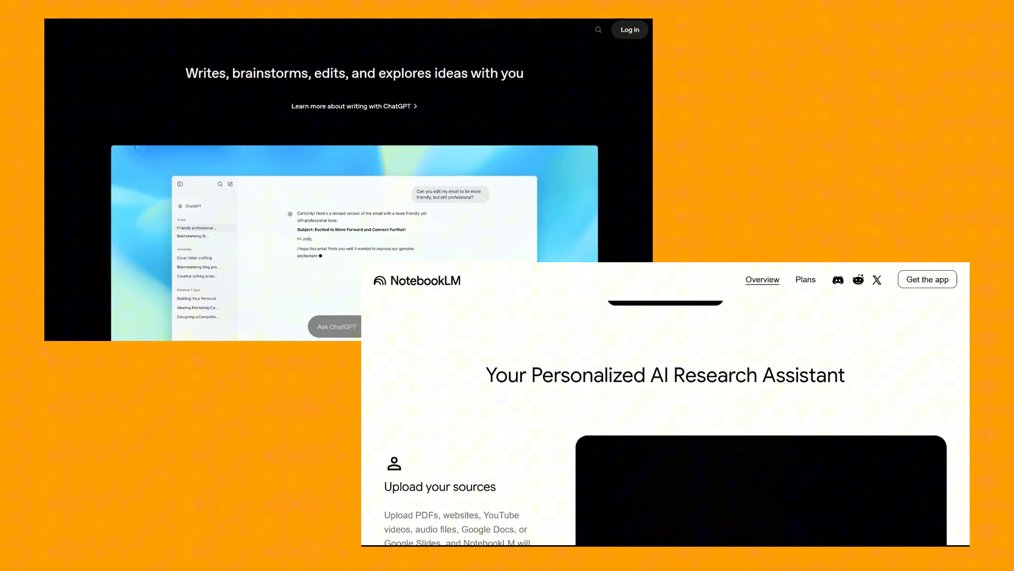
{"action": "scroll", "scroll_direction": "down", "scroll_amount": 3}
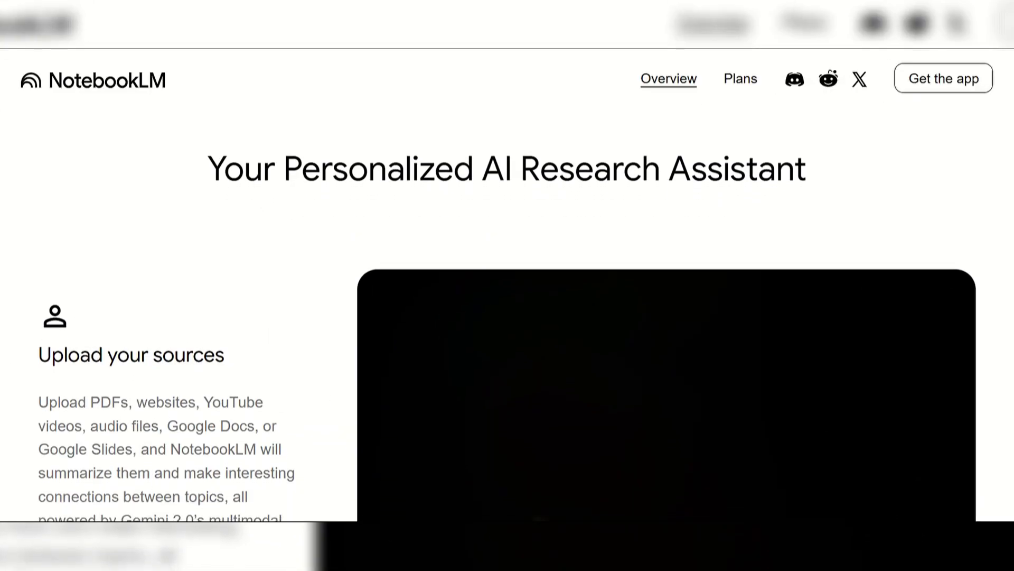
{"action": "scroll", "scroll_direction": "down", "scroll_amount": 3}
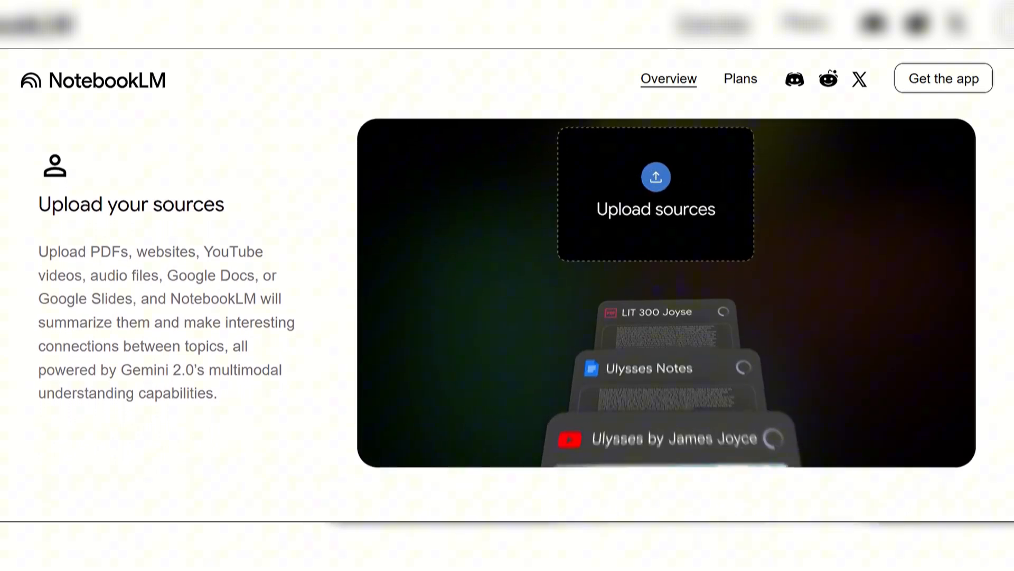
{"action": "scroll", "scroll_direction": "down", "scroll_amount": 3}
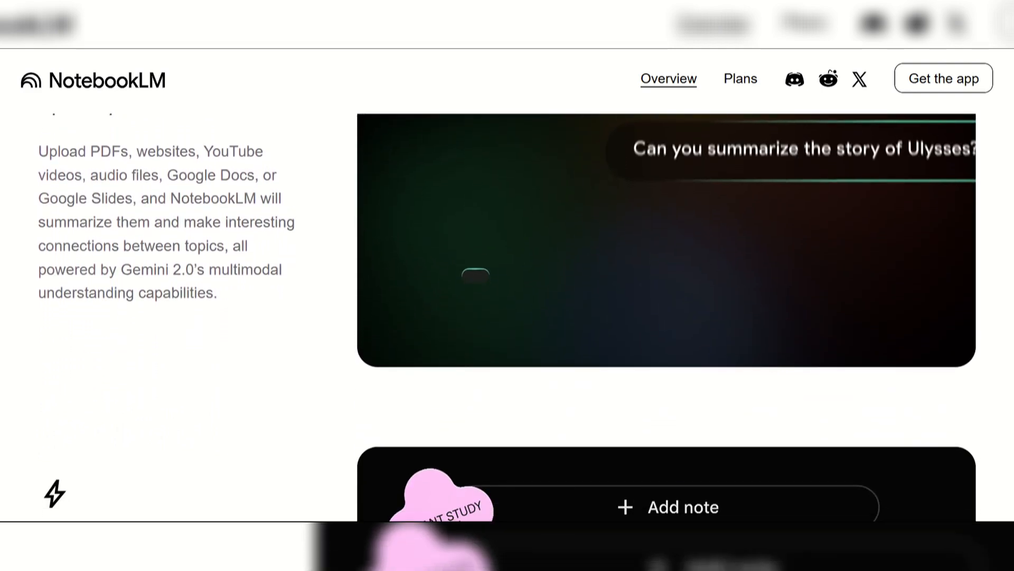
{"action": "scroll", "scroll_direction": "down", "scroll_amount": 3}
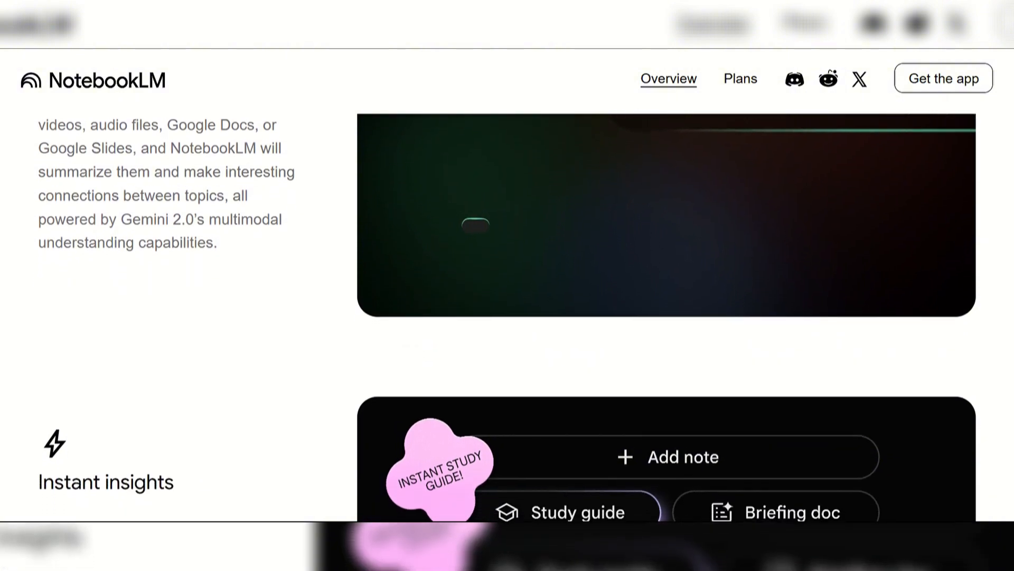
{"action": "scroll", "scroll_direction": "down", "scroll_amount": 3}
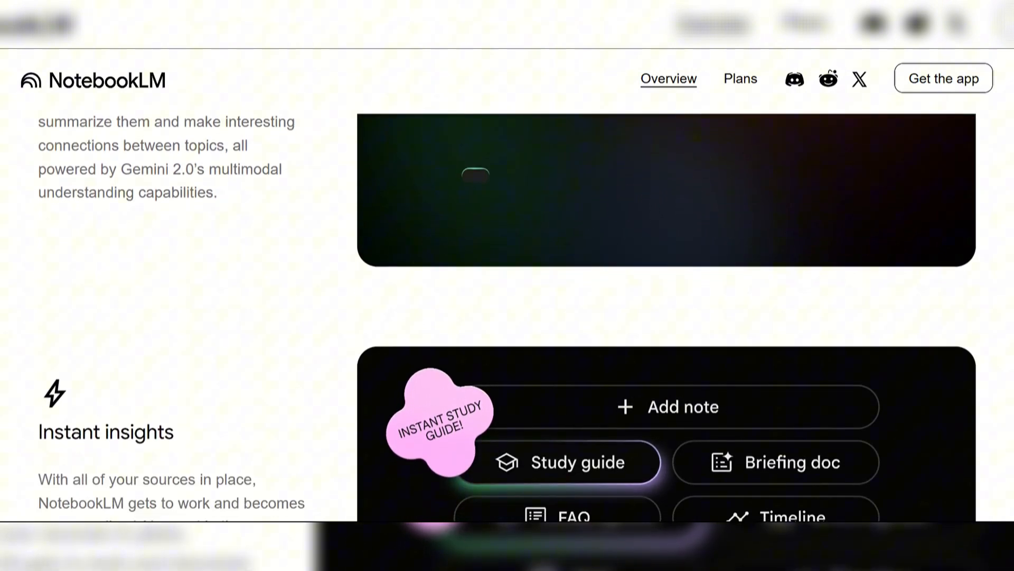
{"action": "scroll", "scroll_direction": "down", "scroll_amount": 3}
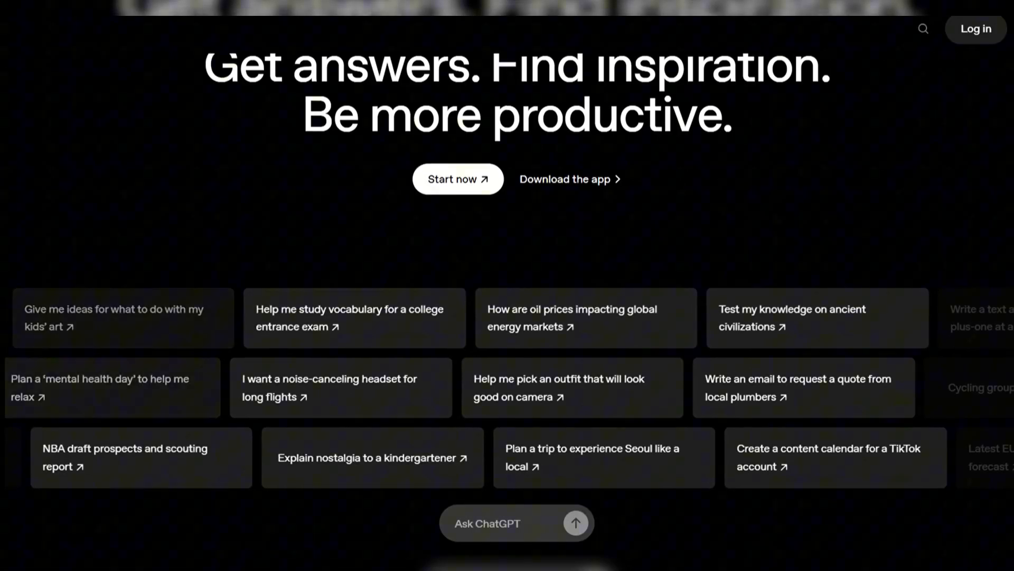
{"action": "scroll", "scroll_direction": "down", "scroll_amount": 3}
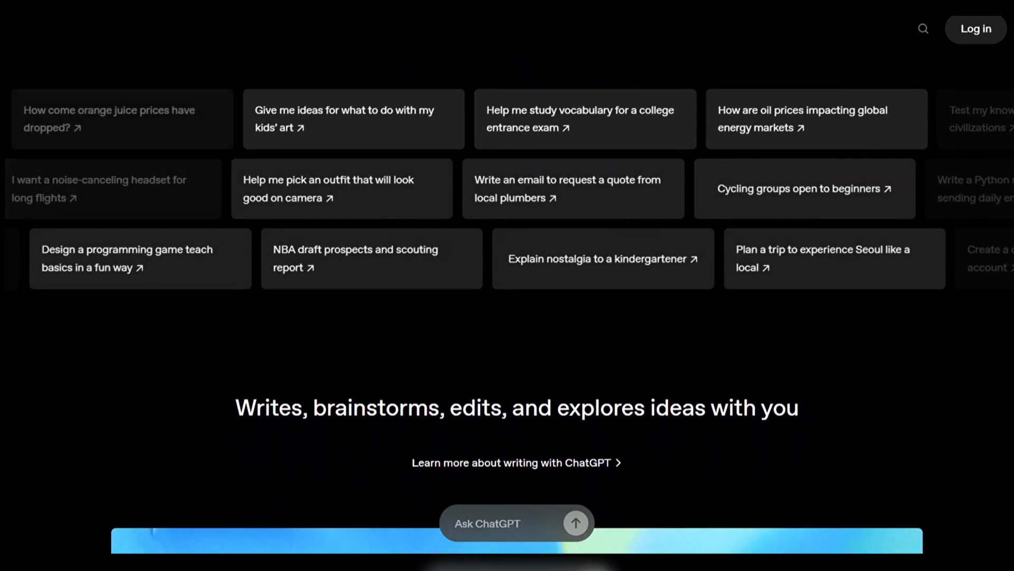
{"action": "scroll", "scroll_direction": "down", "scroll_amount": 3}
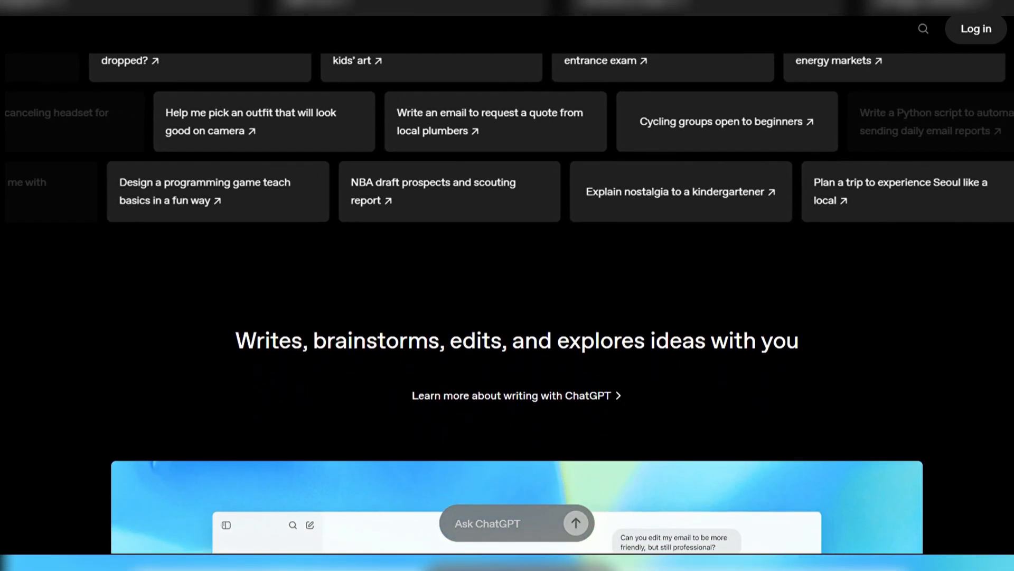
{"action": "scroll", "scroll_direction": "down", "scroll_amount": 3}
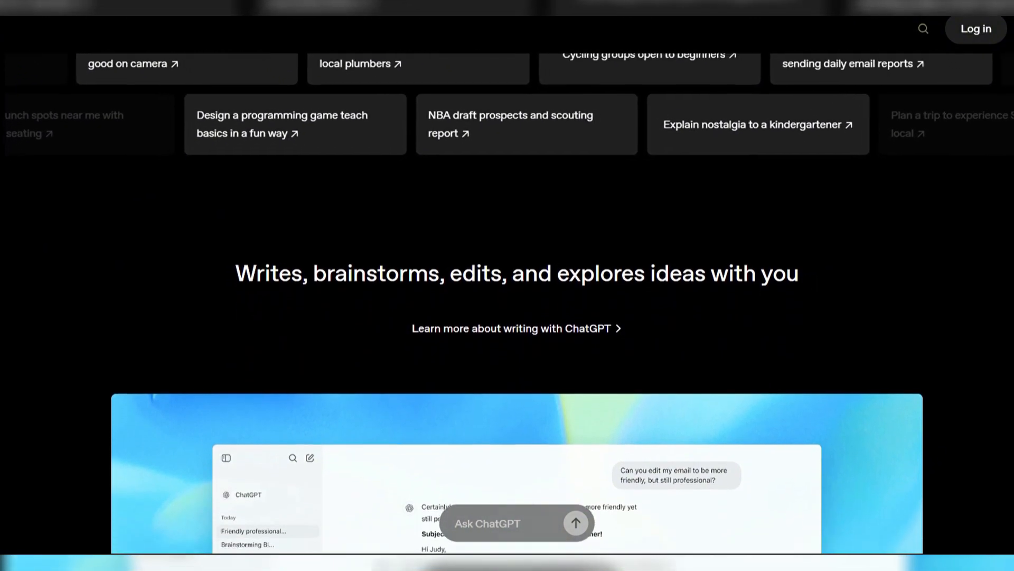
{"action": "scroll", "scroll_direction": "down", "scroll_amount": 3}
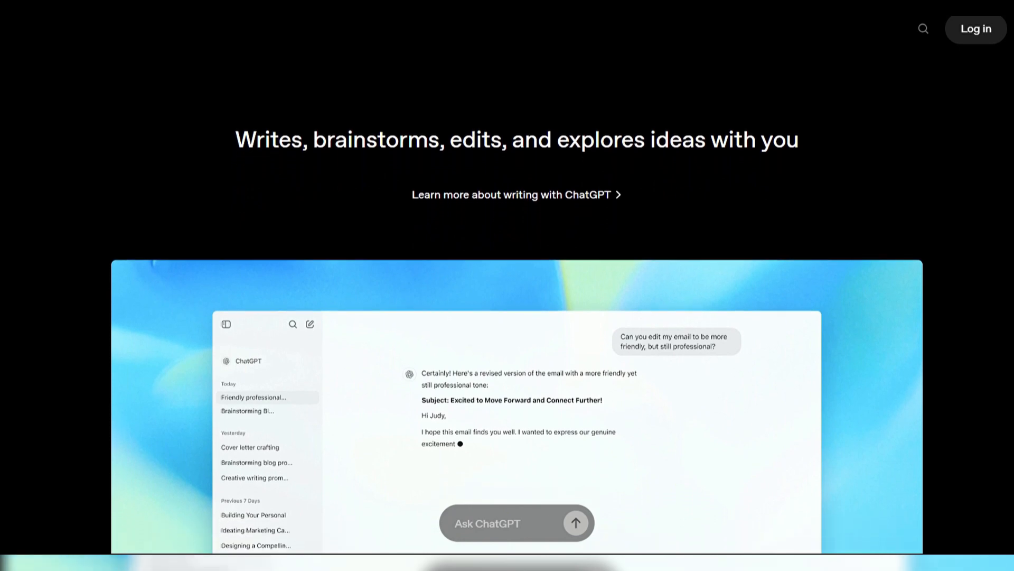
{"action": "scroll", "scroll_direction": "down", "scroll_amount": 3}
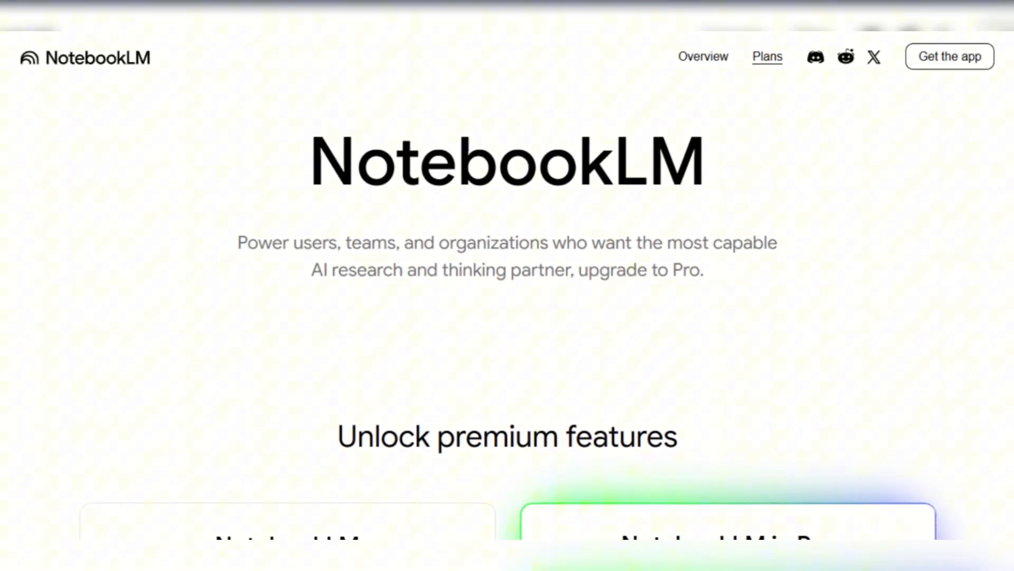
{"action": "scroll", "scroll_direction": "down", "scroll_amount": 3}
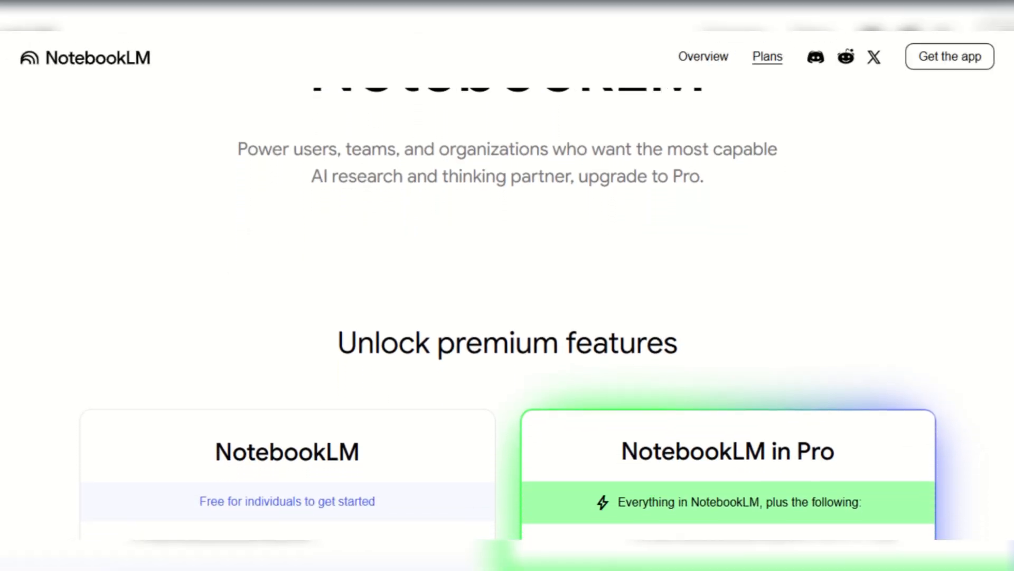
{"action": "scroll", "scroll_direction": "down", "scroll_amount": 3}
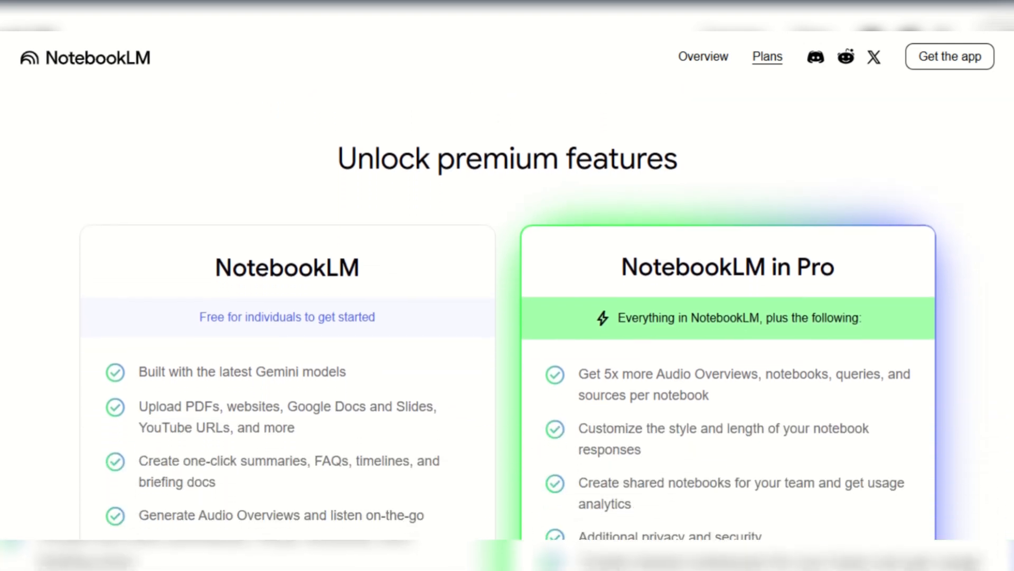
{"action": "scroll", "scroll_direction": "down", "scroll_amount": 3}
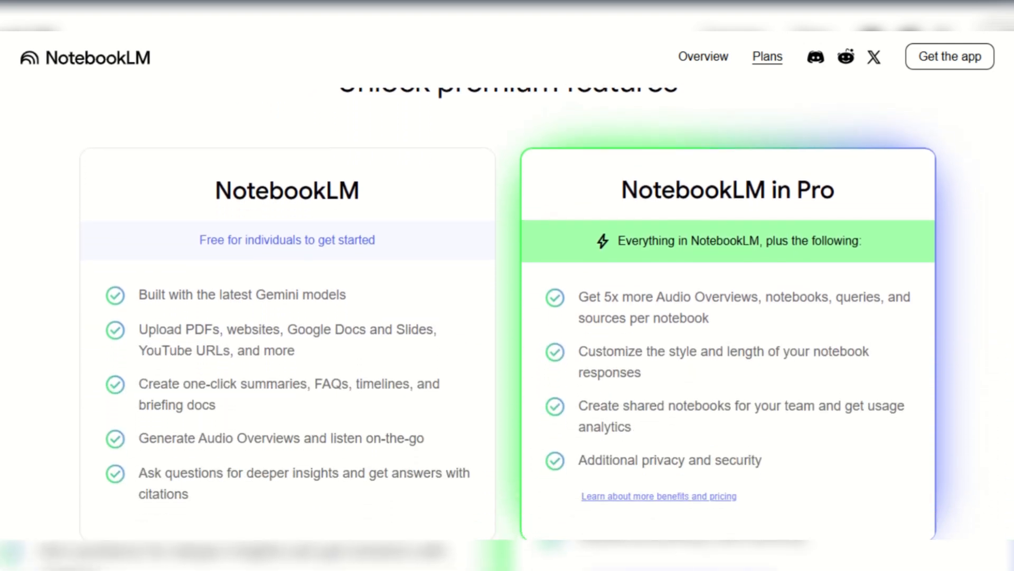
{"action": "scroll", "scroll_direction": "down", "scroll_amount": 3}
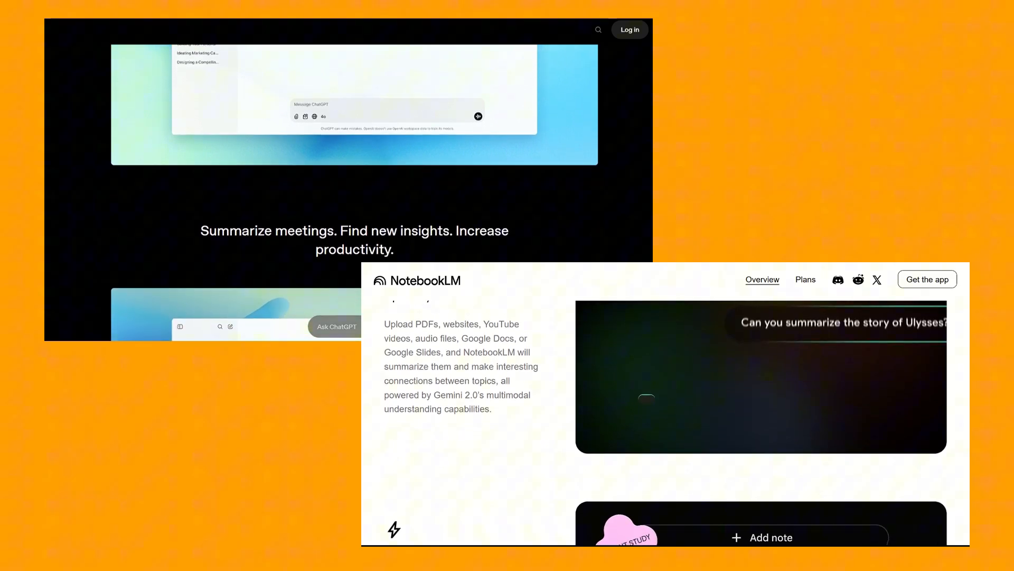
{"action": "scroll", "scroll_direction": "down", "scroll_amount": 3}
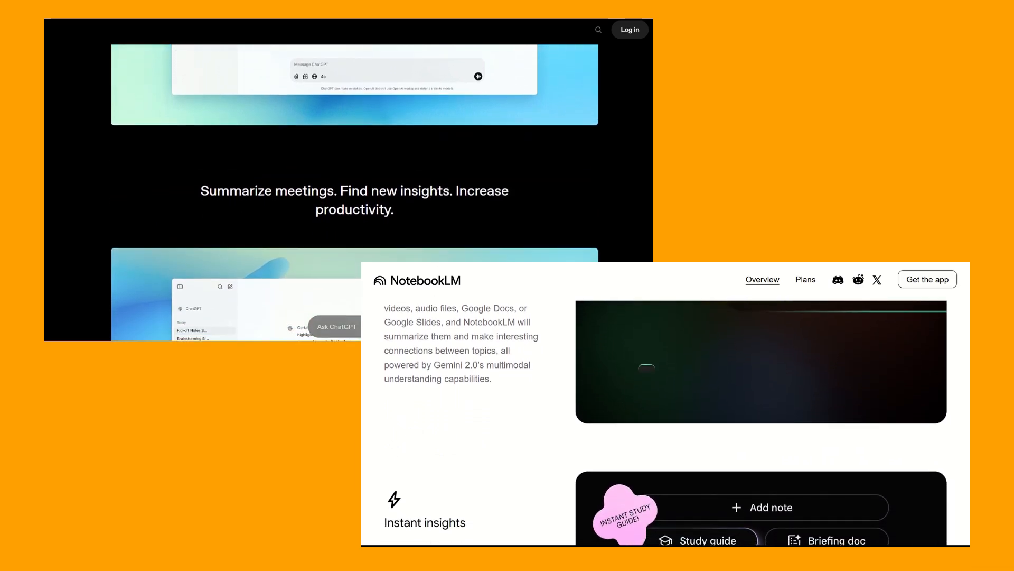
{"action": "scroll", "scroll_direction": "down", "scroll_amount": 3}
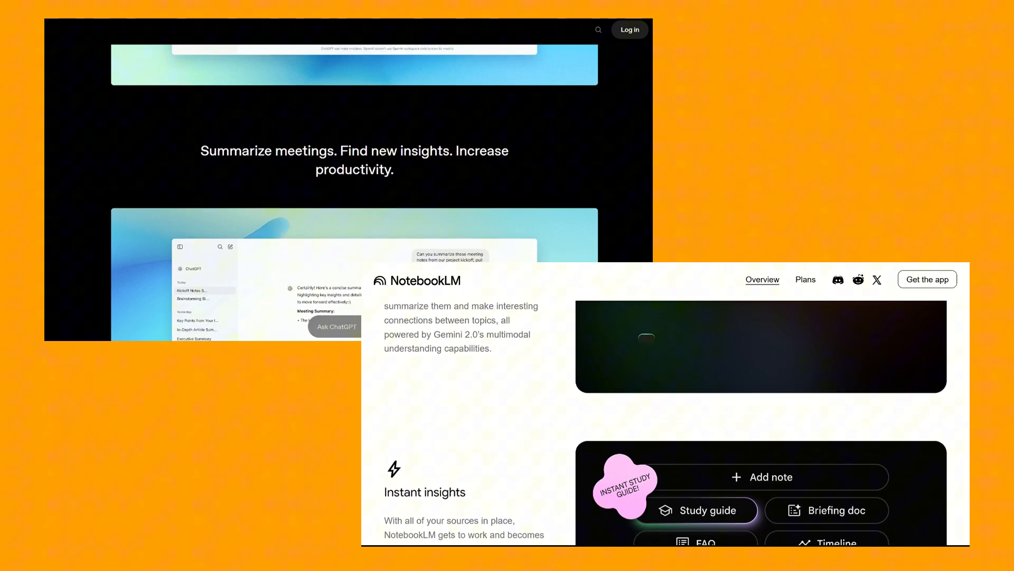
{"action": "scroll", "scroll_direction": "down", "scroll_amount": 3}
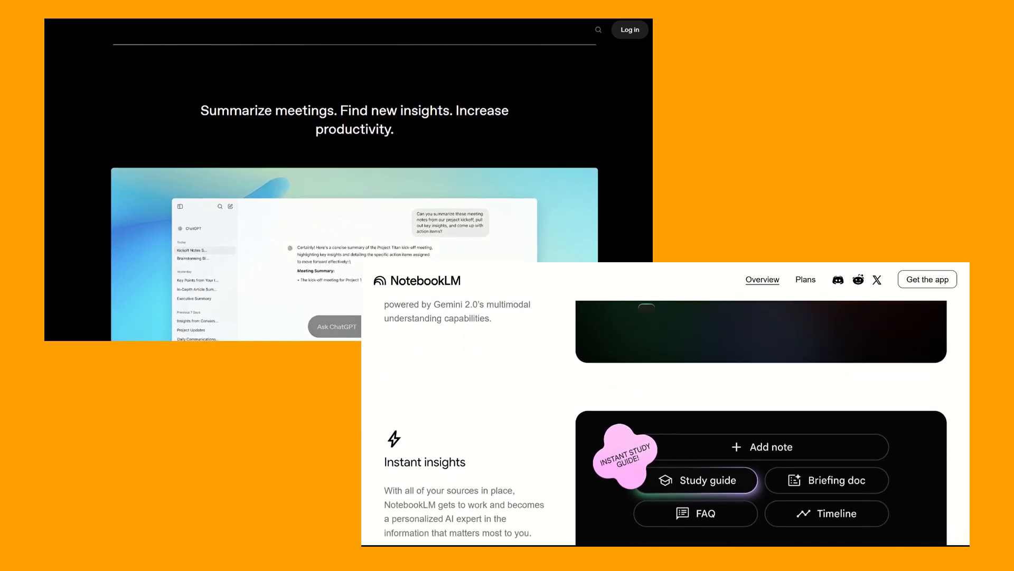
{"action": "scroll", "scroll_direction": "down", "scroll_amount": 3}
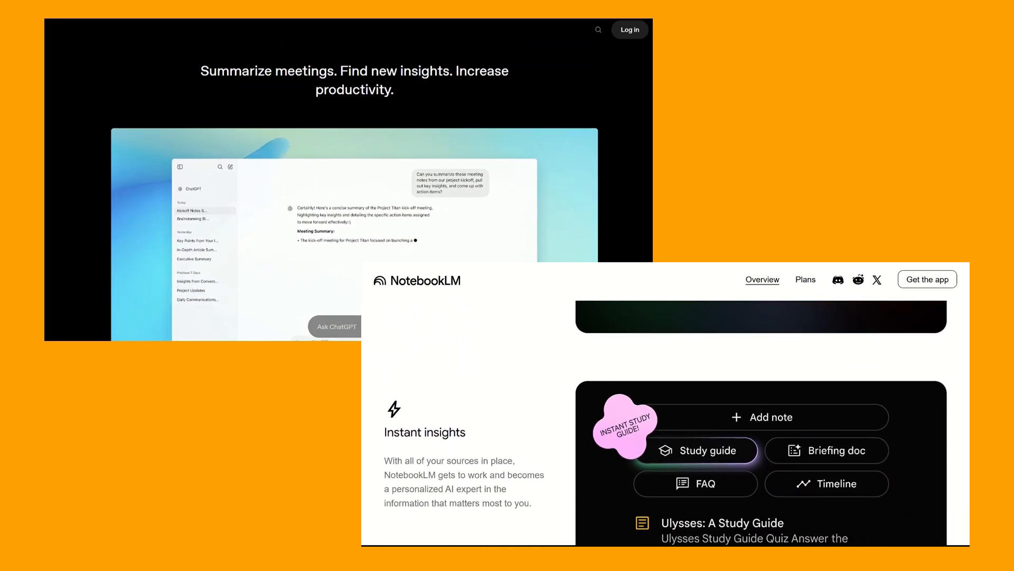
{"action": "scroll", "scroll_direction": "down", "scroll_amount": 3}
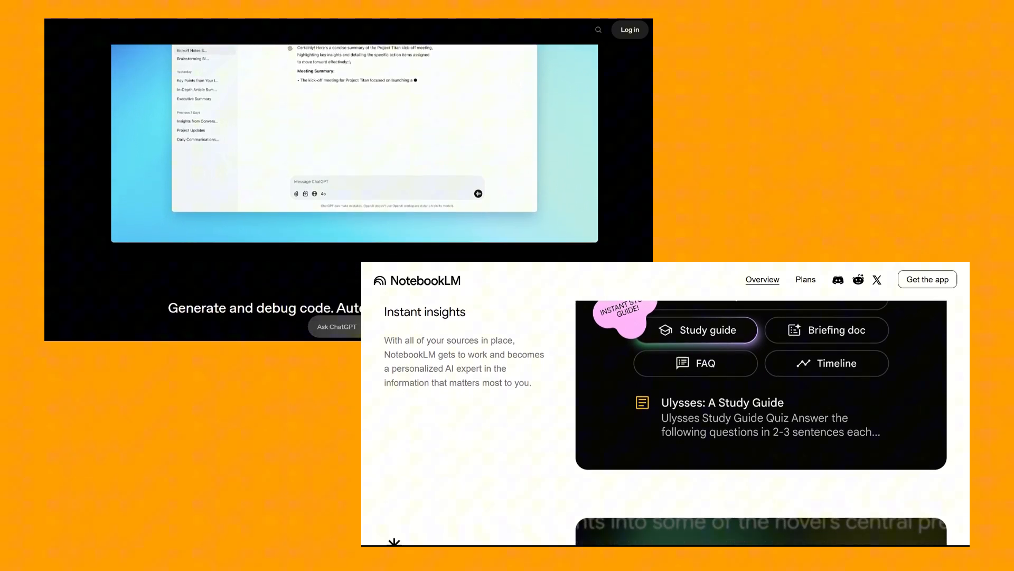
{"action": "scroll", "scroll_direction": "down", "scroll_amount": 3}
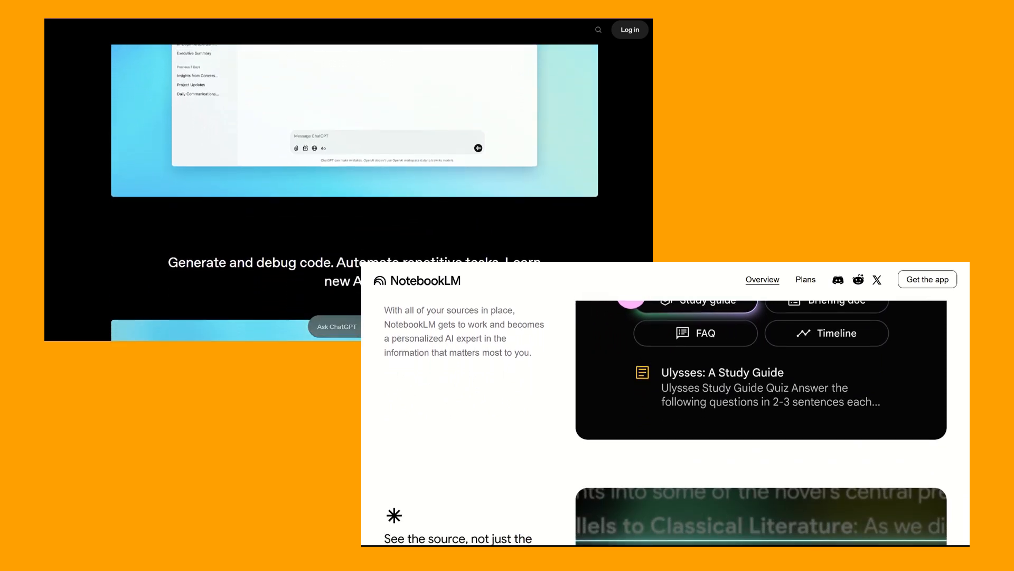
{"action": "scroll", "scroll_direction": "down", "scroll_amount": 3}
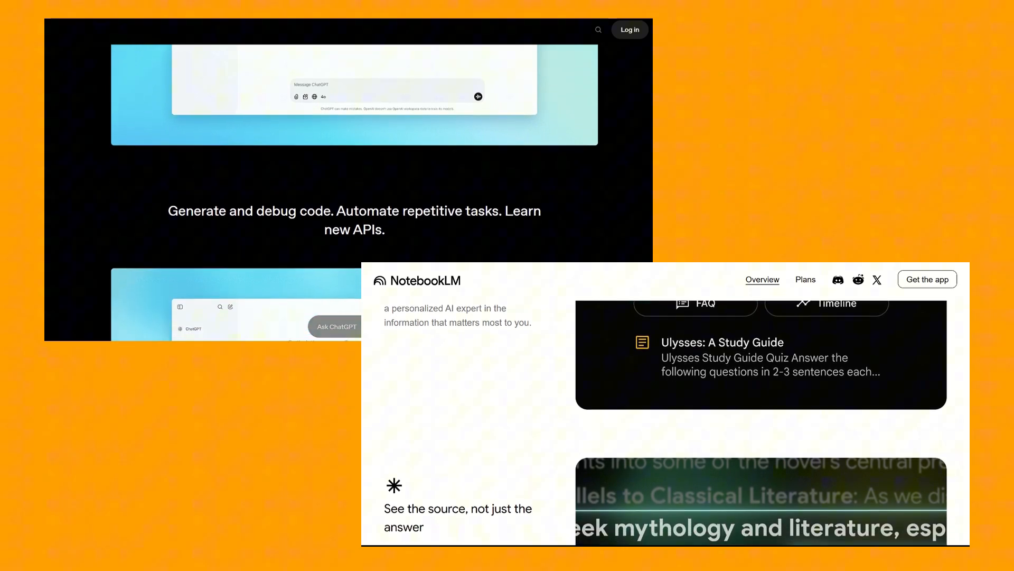
{"action": "scroll", "scroll_direction": "down", "scroll_amount": 3}
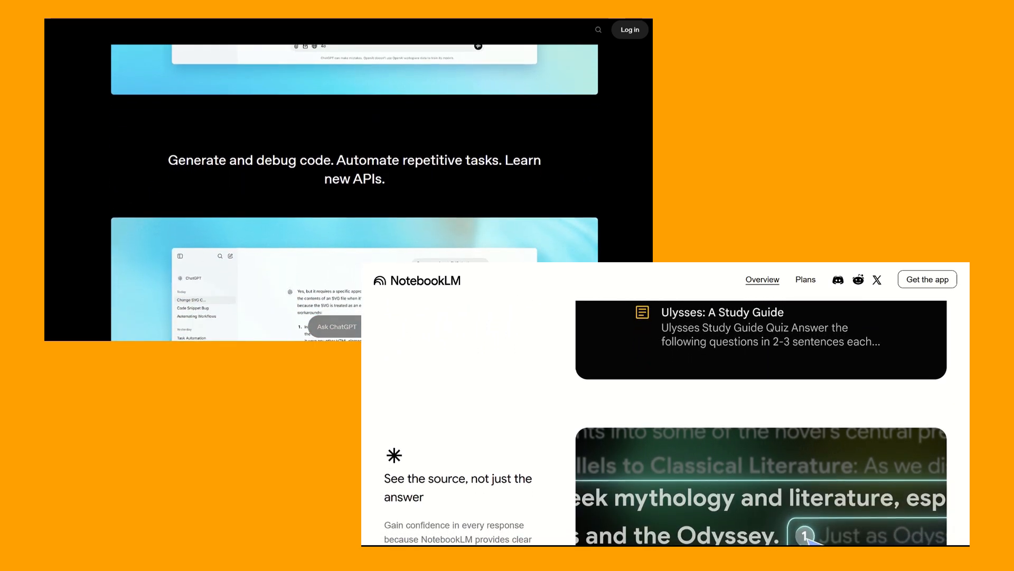